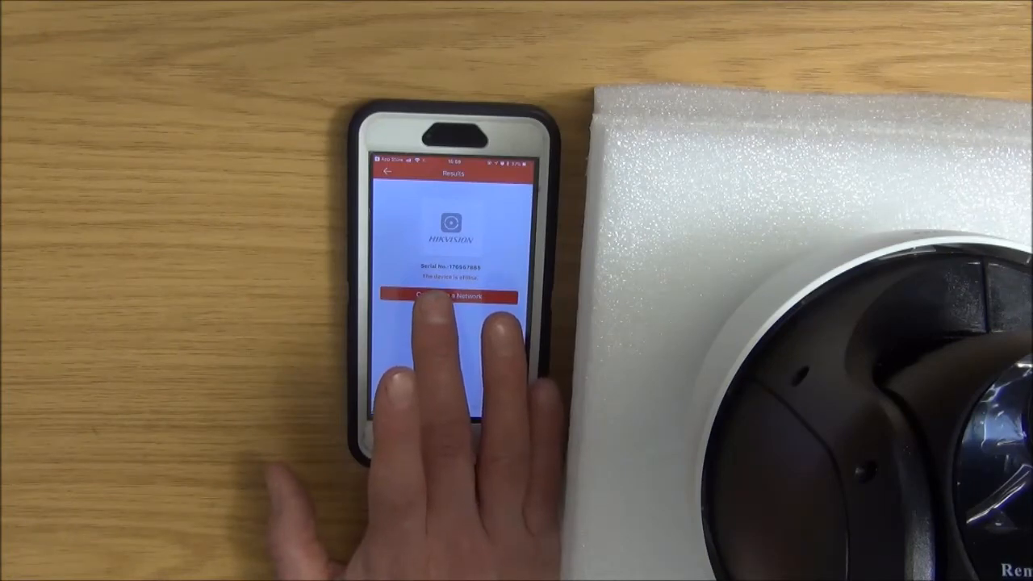
- Choose Connect to a Network for the offline camera and confirm it is powered on
{"action": "left_click", "coordinate": [447, 295]}
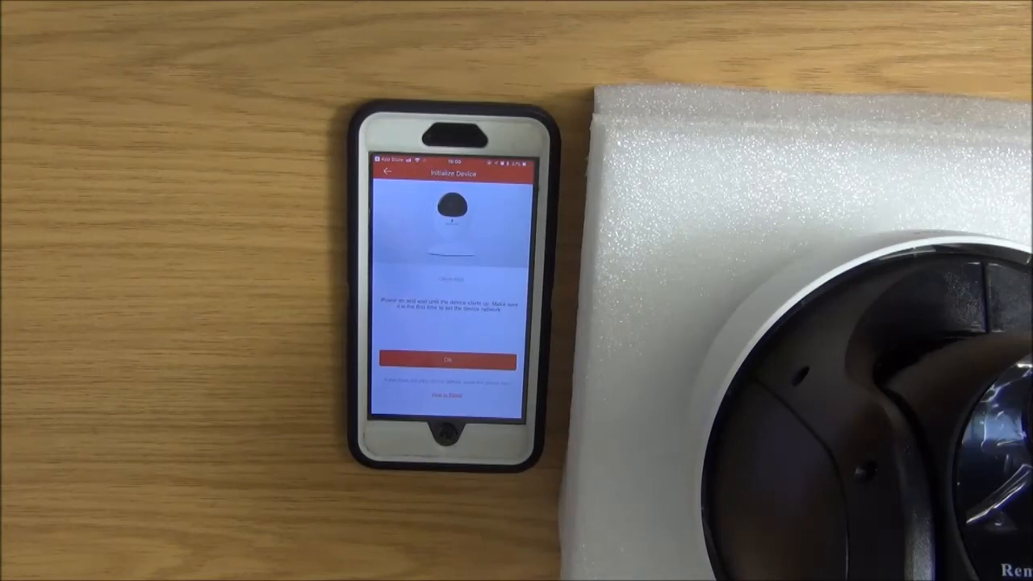
{"action": "left_click", "coordinate": [439, 360]}
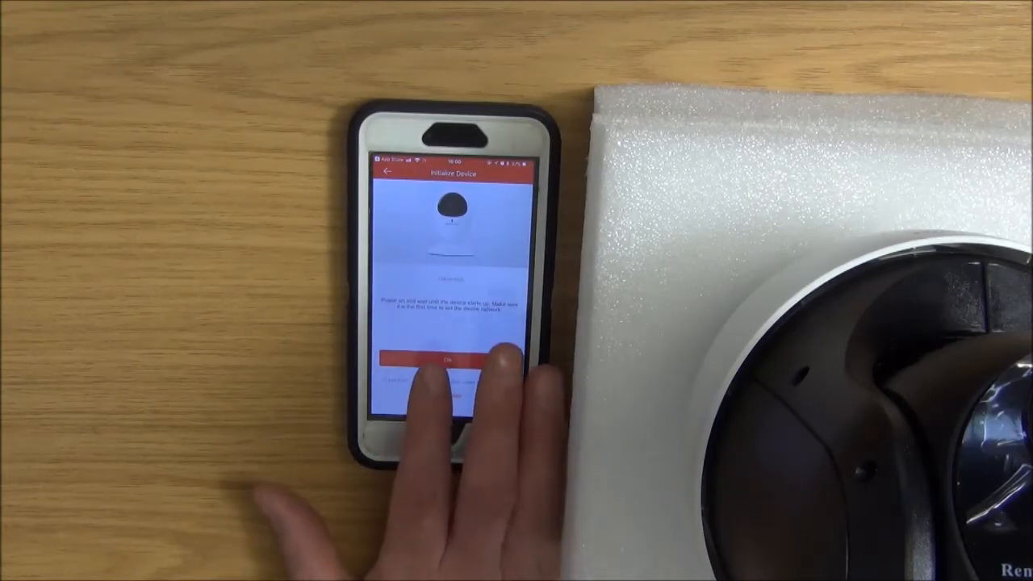
{"action": "left_click", "coordinate": [449, 356]}
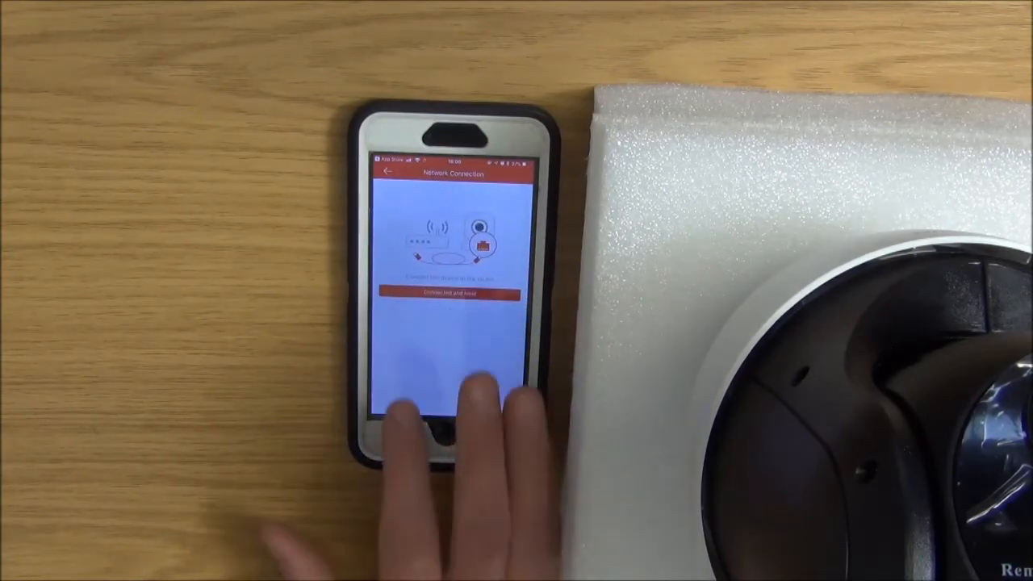
- Confirm the camera is cabled to the router and enter a numeric device password to activate it
{"action": "left_click", "coordinate": [451, 293]}
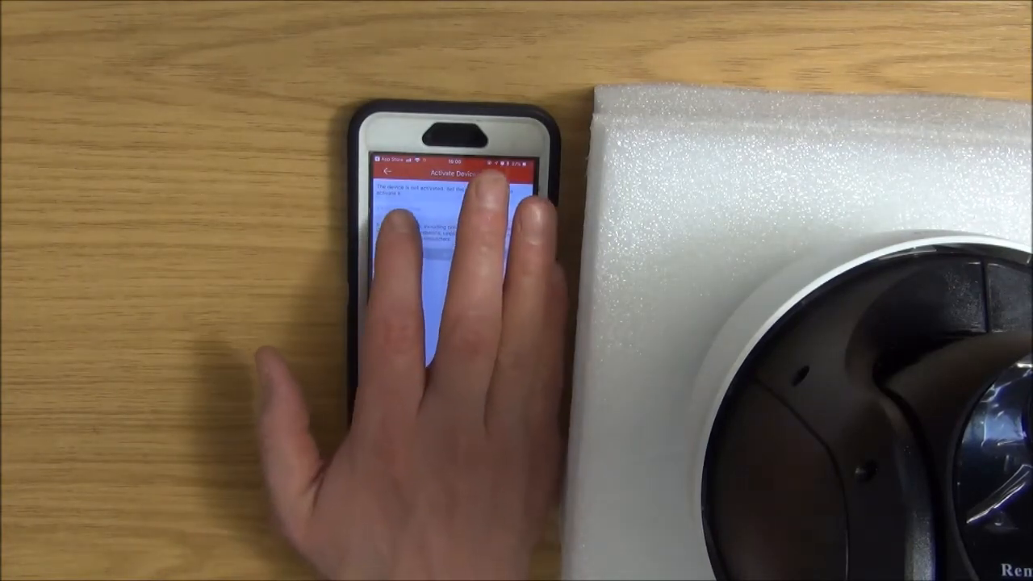
{"action": "left_click", "coordinate": [444, 226]}
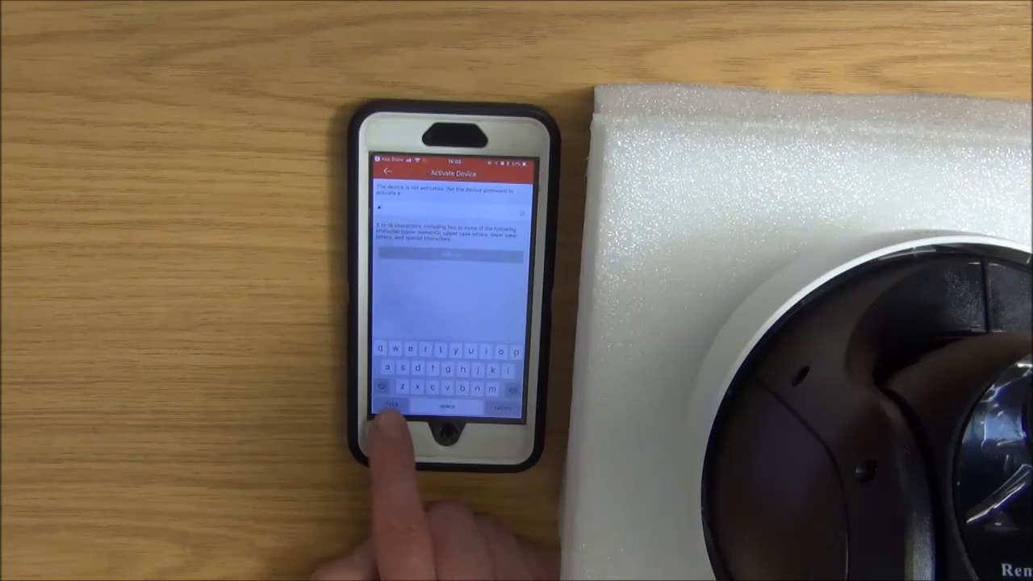
{"action": "left_click", "coordinate": [395, 403]}
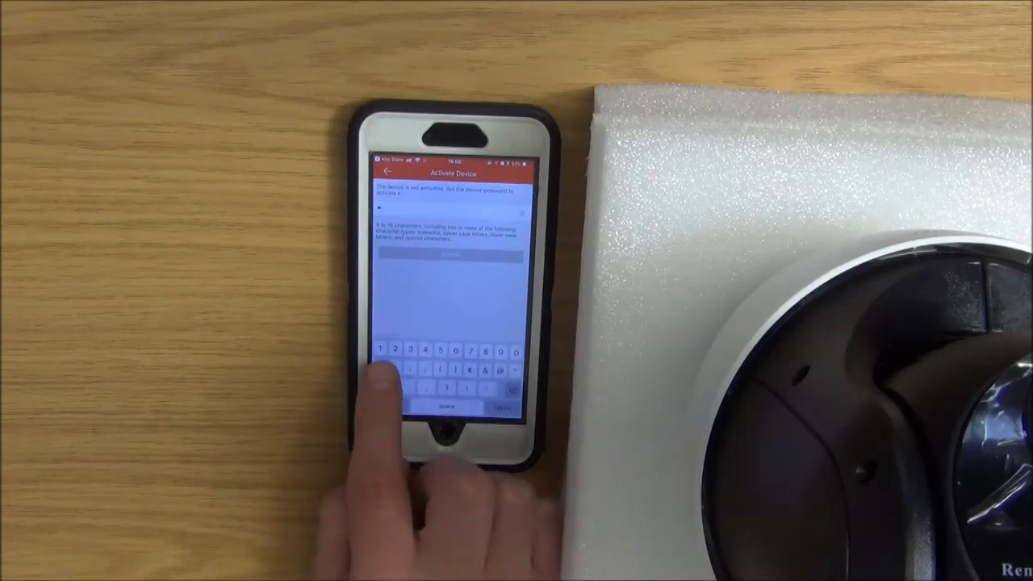
{"action": "left_click", "coordinate": [411, 351]}
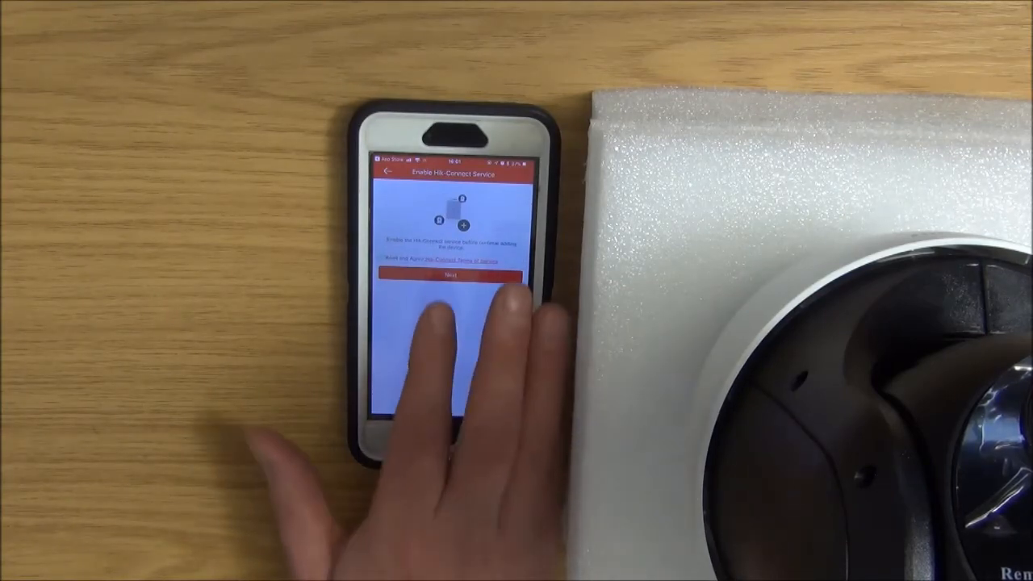
- Agree to the Hik-Connect service terms and start typing the video verification code
{"action": "left_click", "coordinate": [452, 275]}
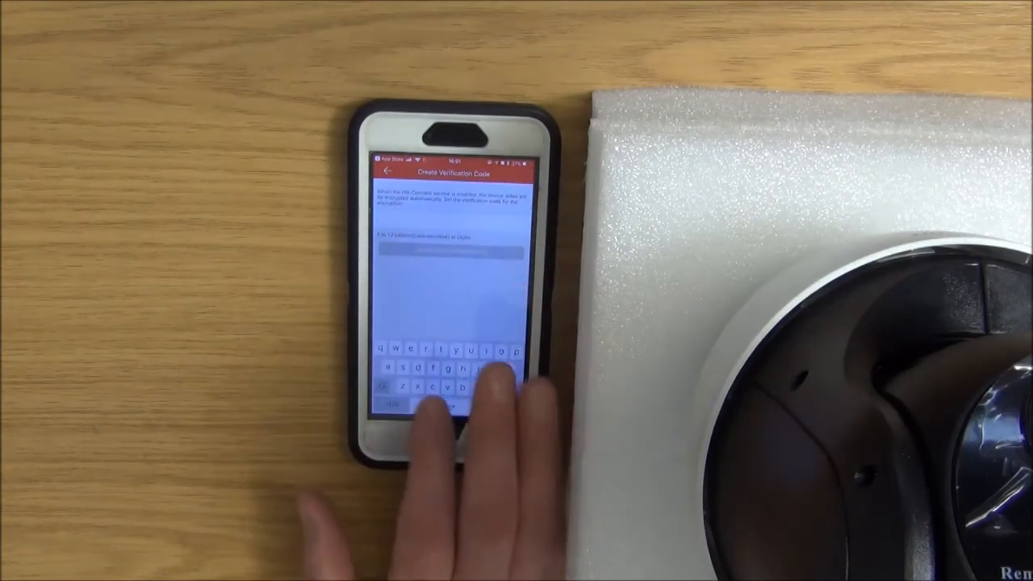
{"action": "type", "text": "d"}
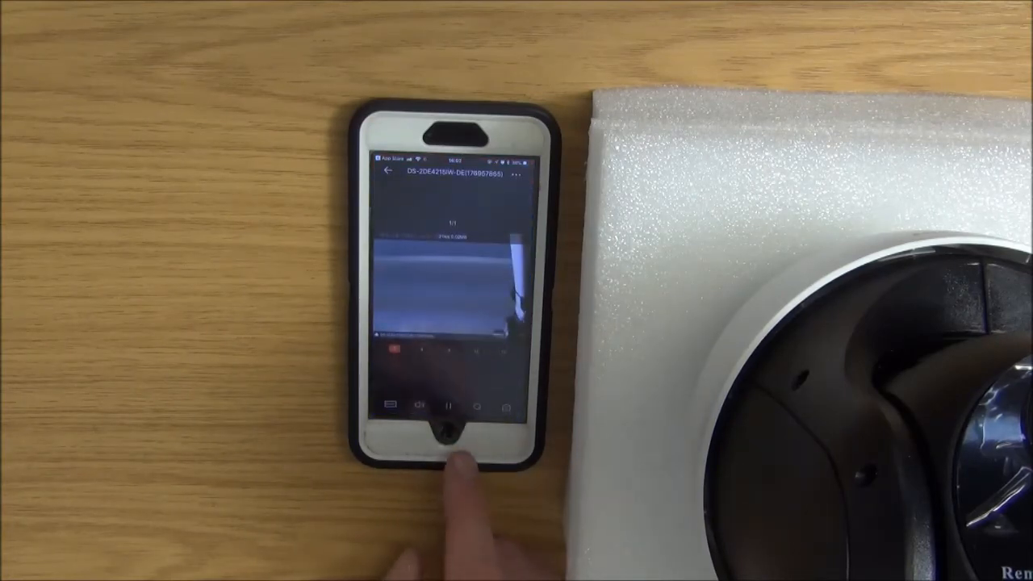
- Steer the camera with the PTZ joystick in live view, then exit to the home screen and reopen Hik-Connect
{"action": "left_click", "coordinate": [426, 406]}
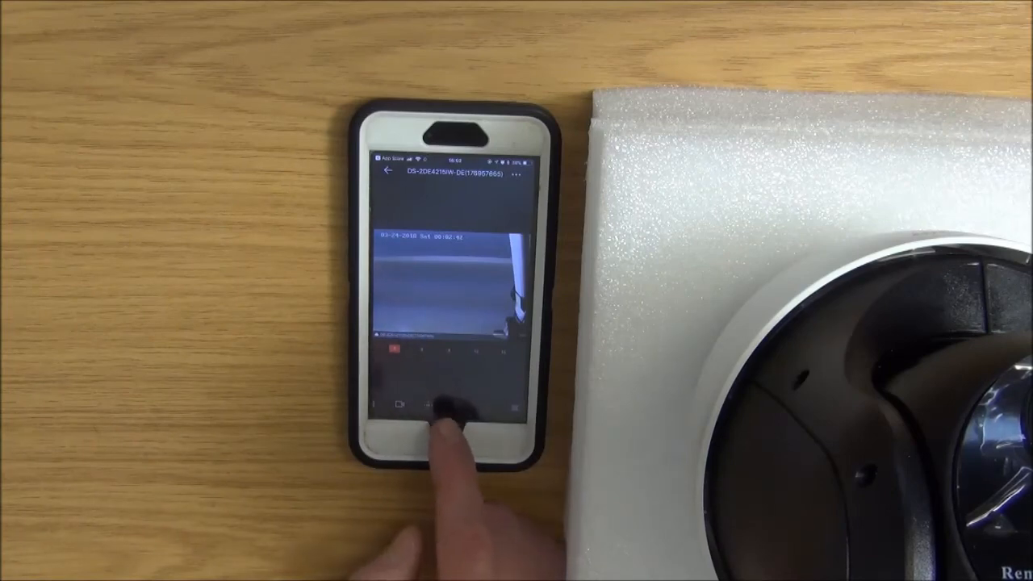
{"action": "left_click", "coordinate": [440, 404]}
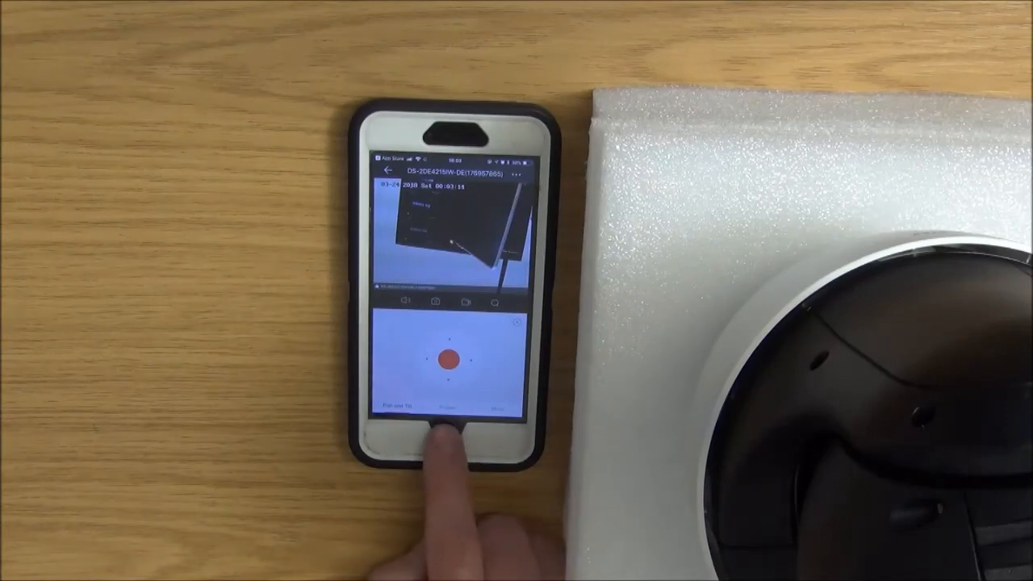
{"action": "left_click", "coordinate": [444, 436]}
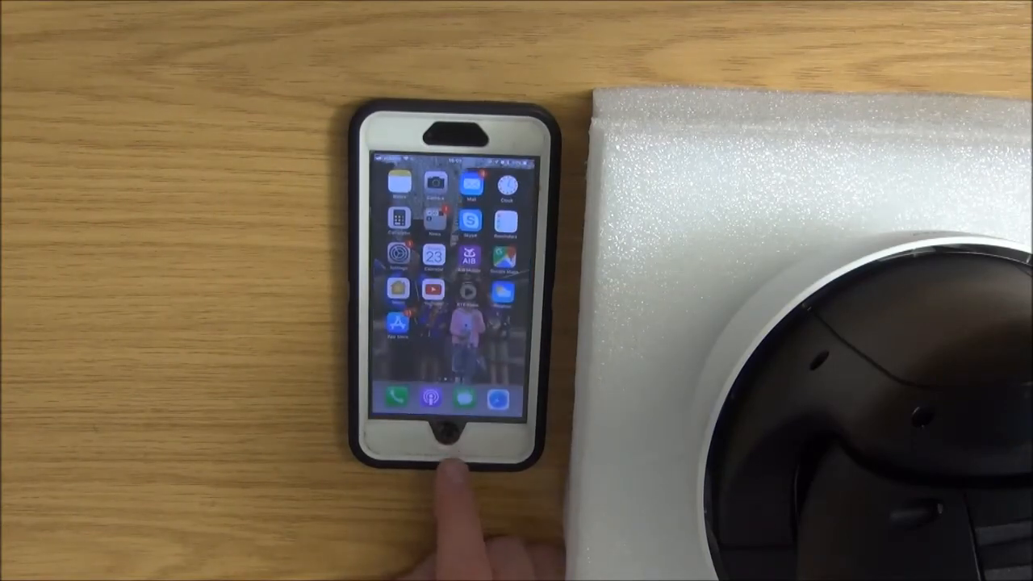
{"action": "left_click", "coordinate": [449, 435]}
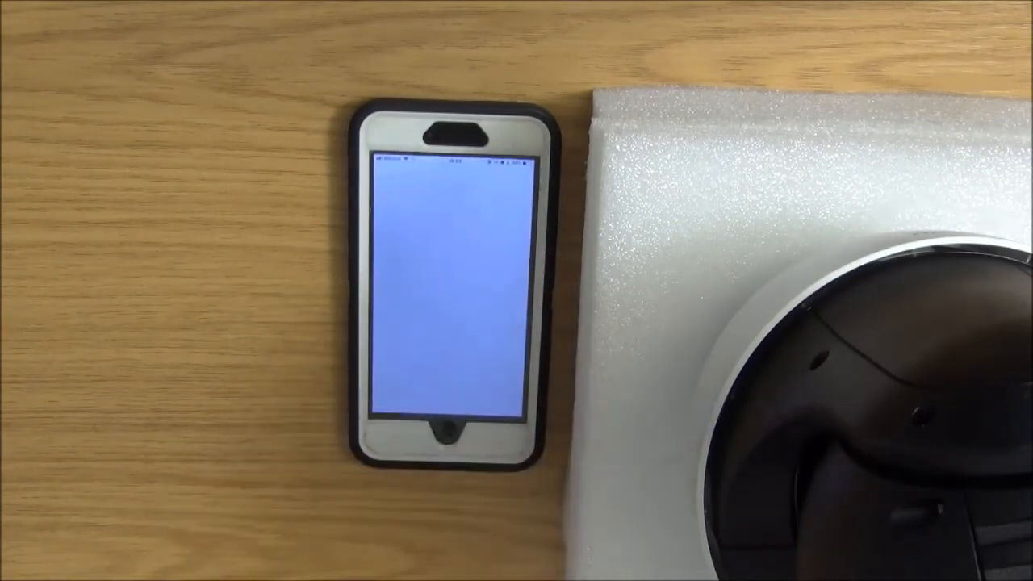